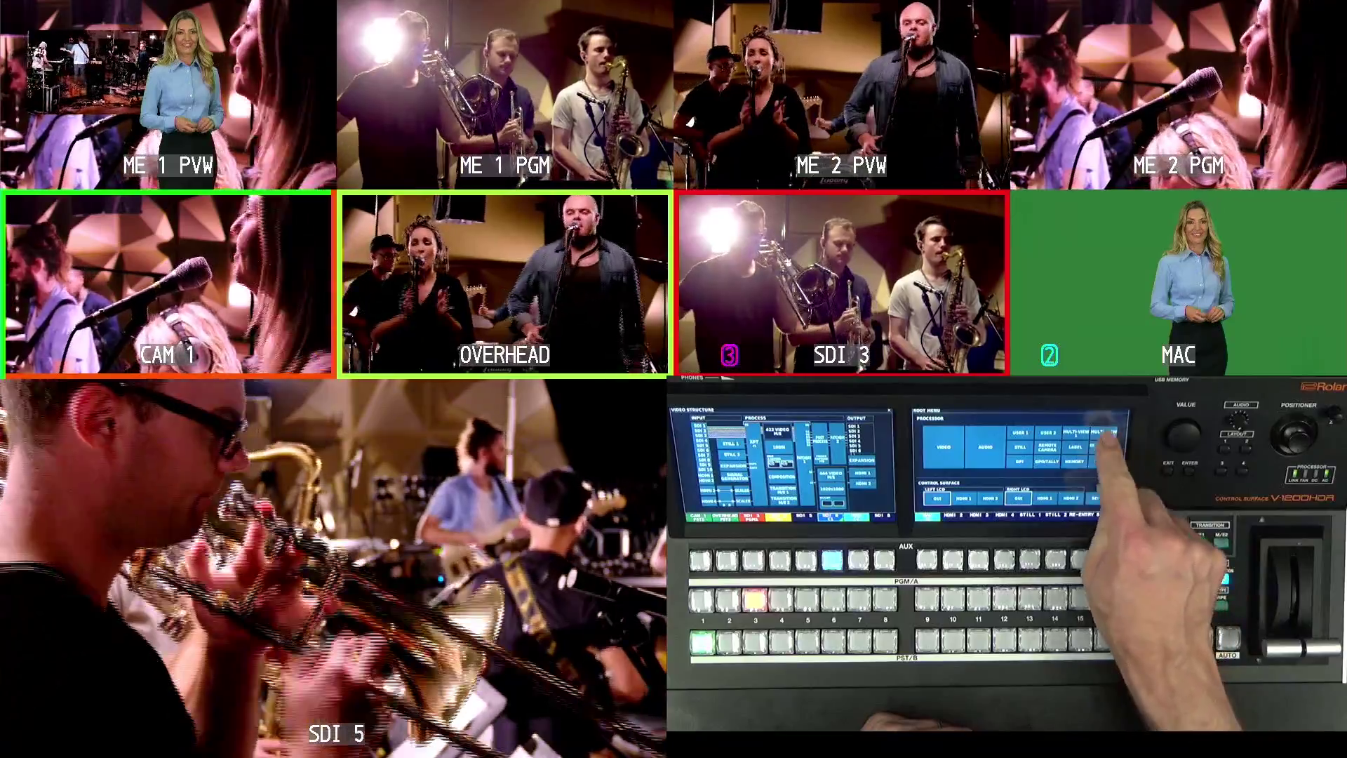
Step: Show the Multi-View 2 layout and source settings, then return toward the video structure
click(1083, 432)
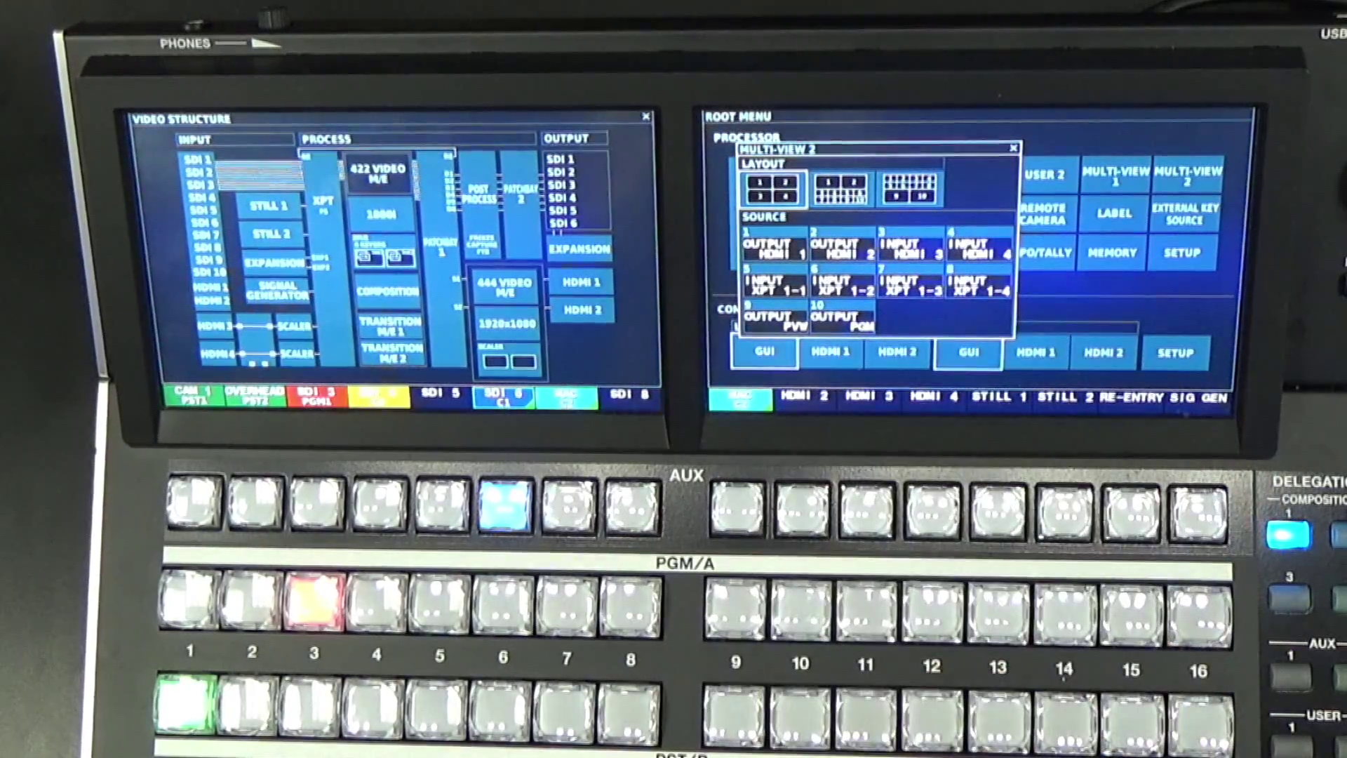
click(1009, 148)
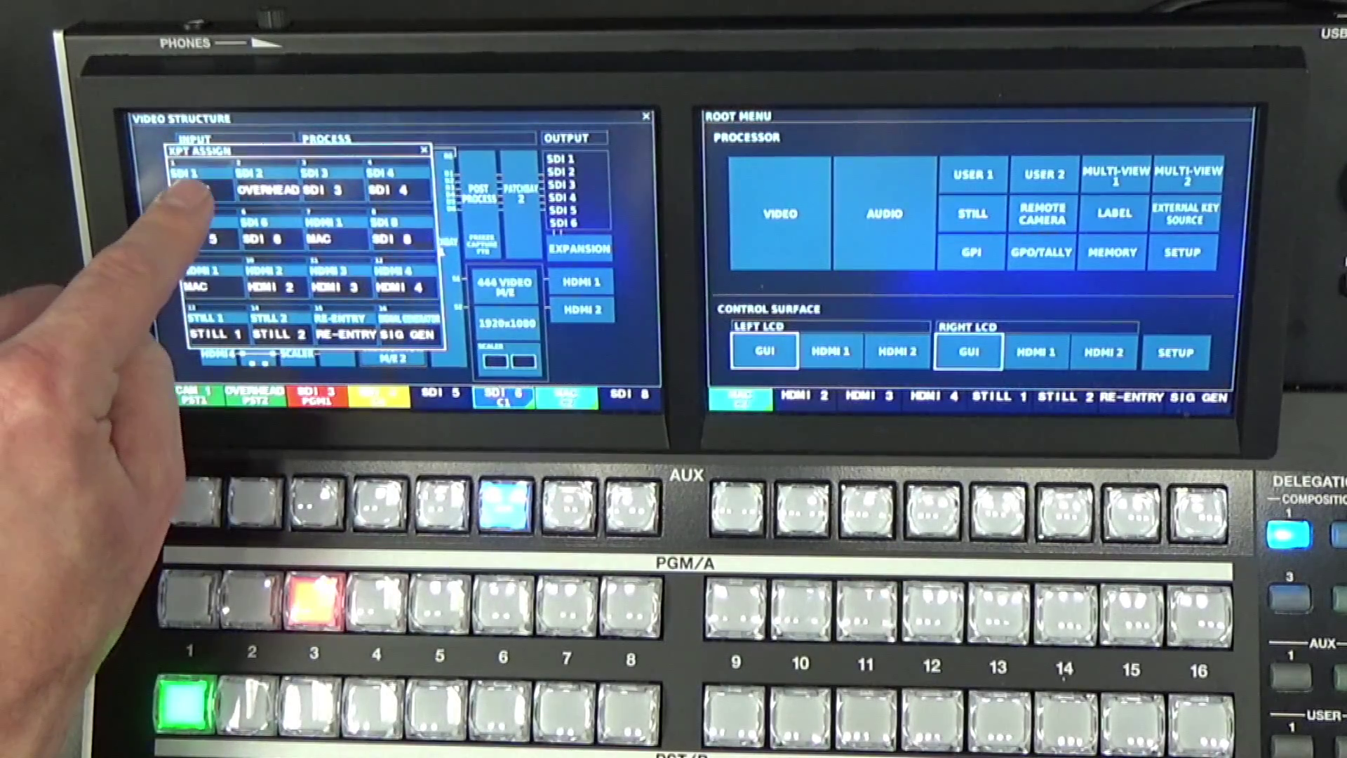
Step: Select cross point 1 (SDI 1) in the XPT assign table to list its source choices
click(189, 189)
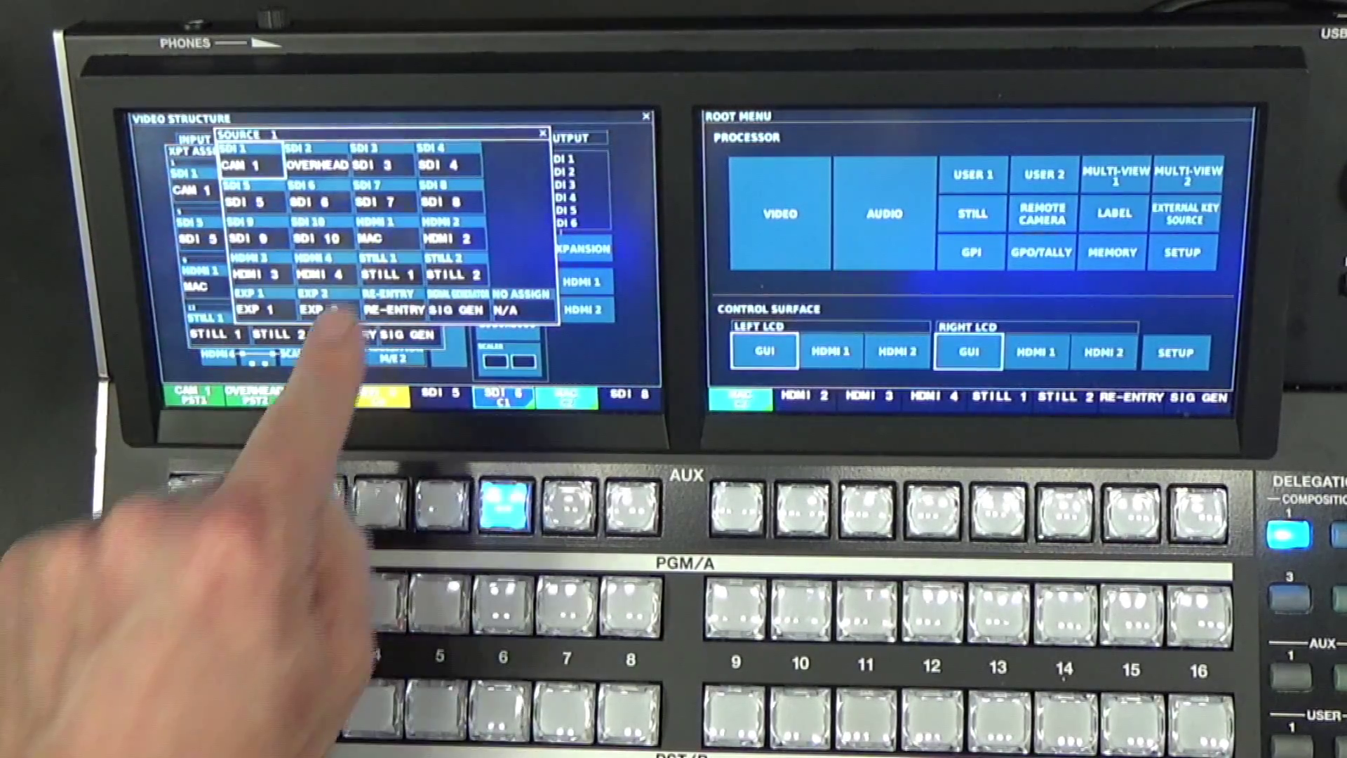